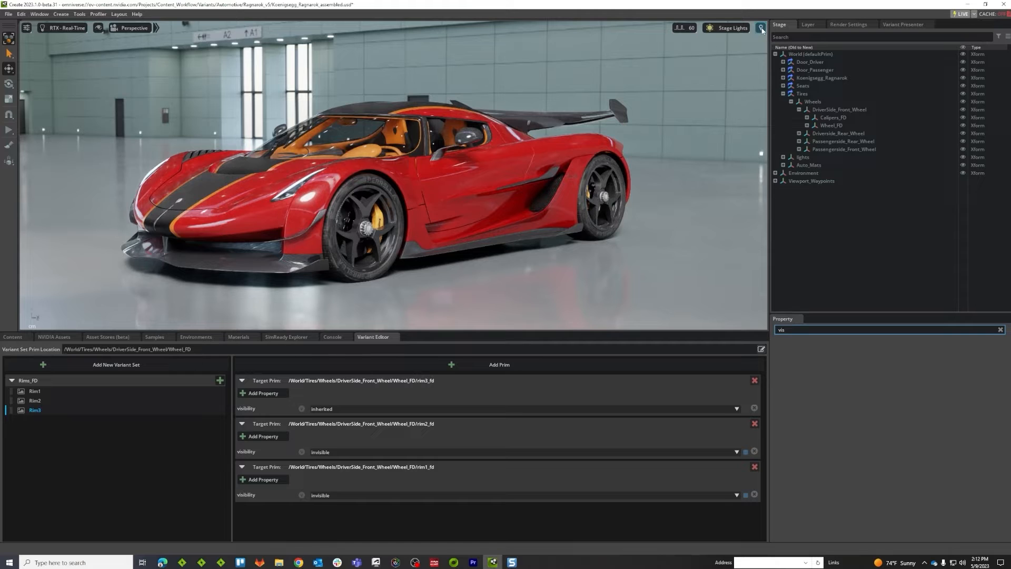
- Jump the camera to the saved passenger-side waypoint showing the front wheel
click(760, 28)
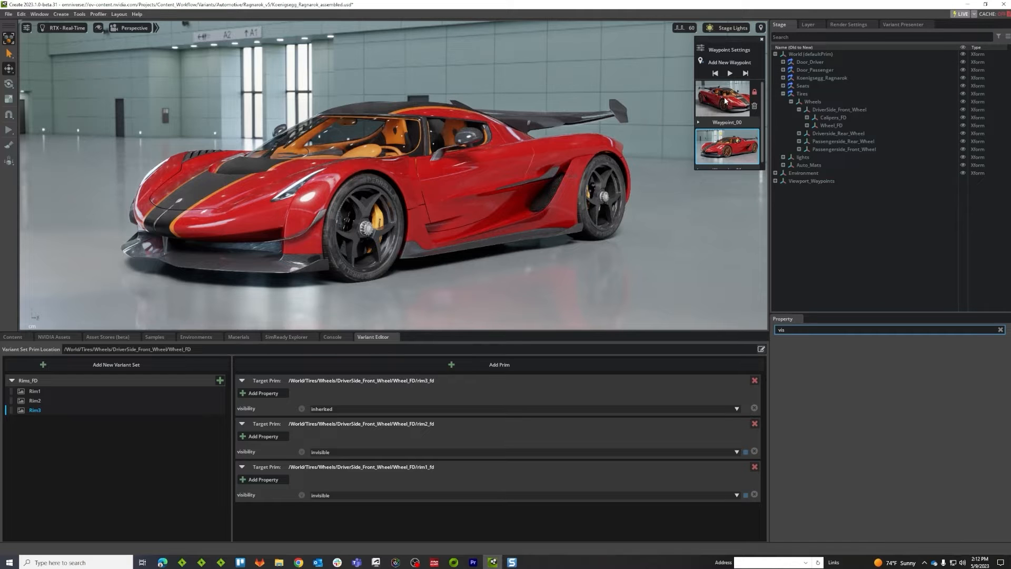
click(728, 97)
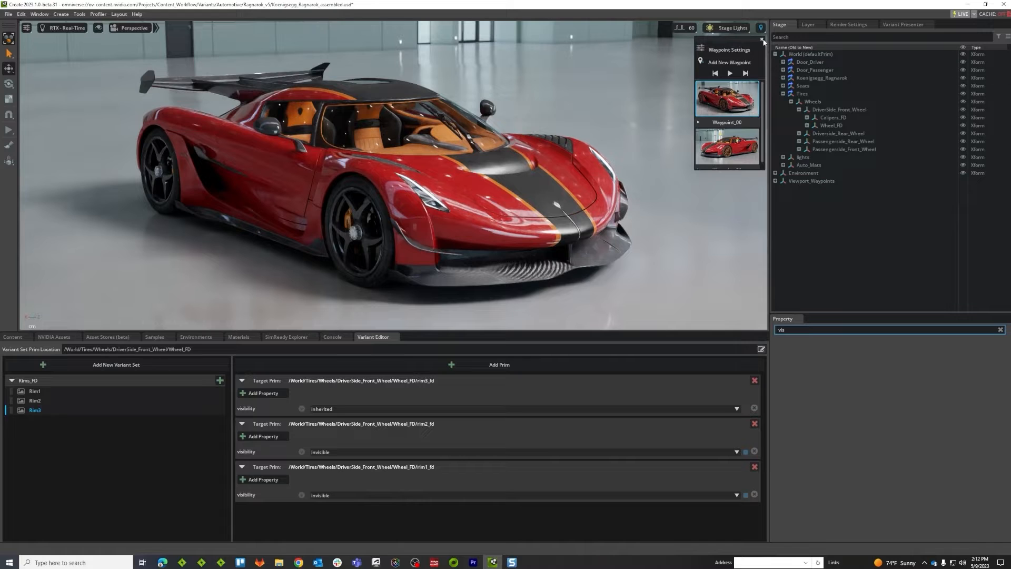
click(760, 27)
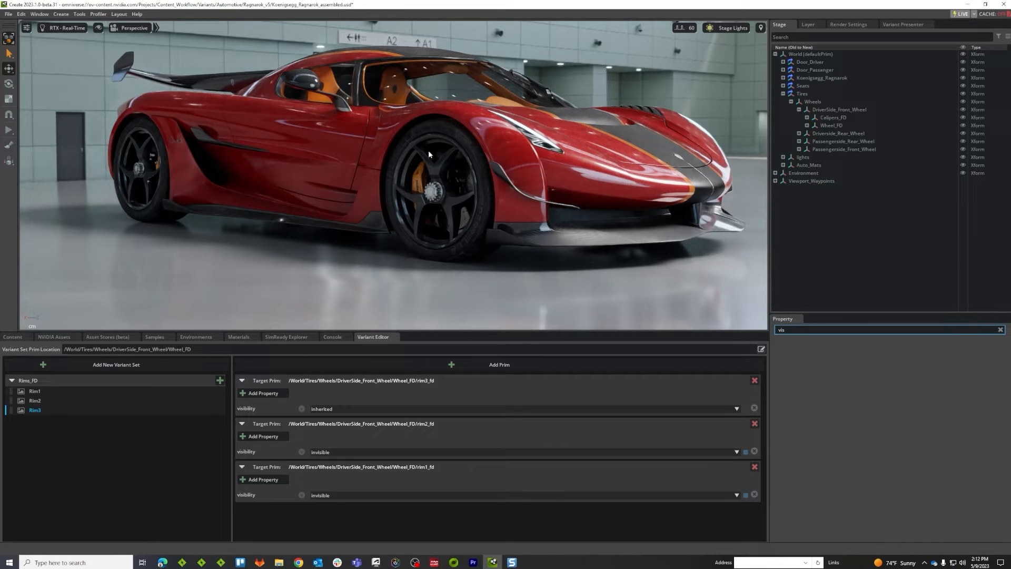
mouse_move(421, 173)
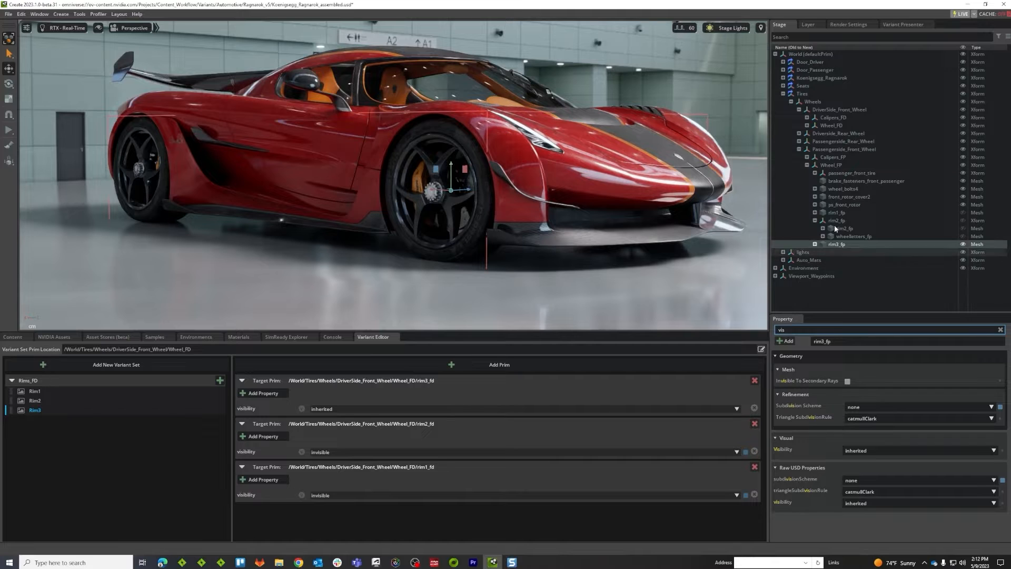
- Select the Wheel_FP prim under Passengerside_Front_Wheel as the variant target
click(831, 164)
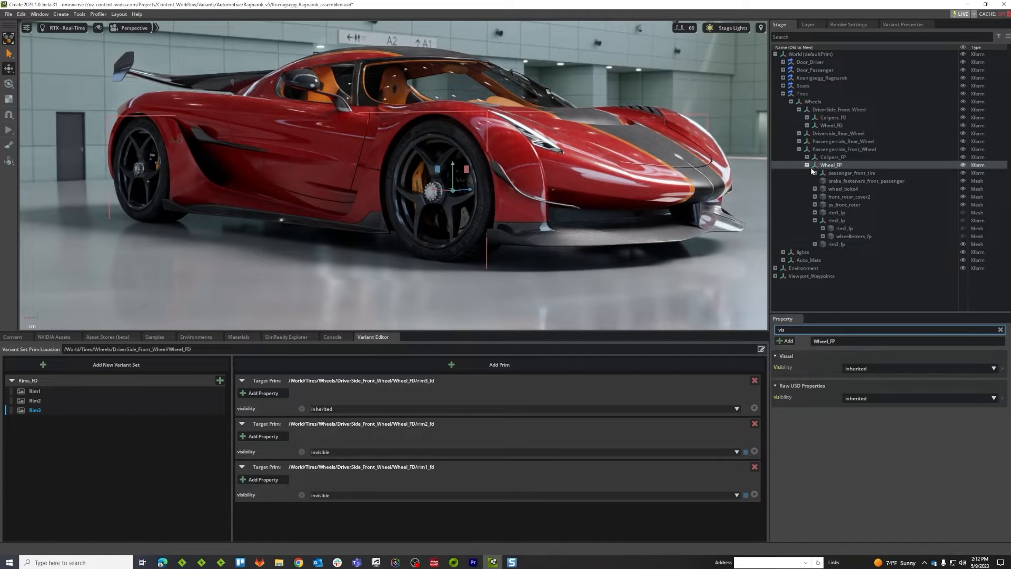
right_click(832, 164)
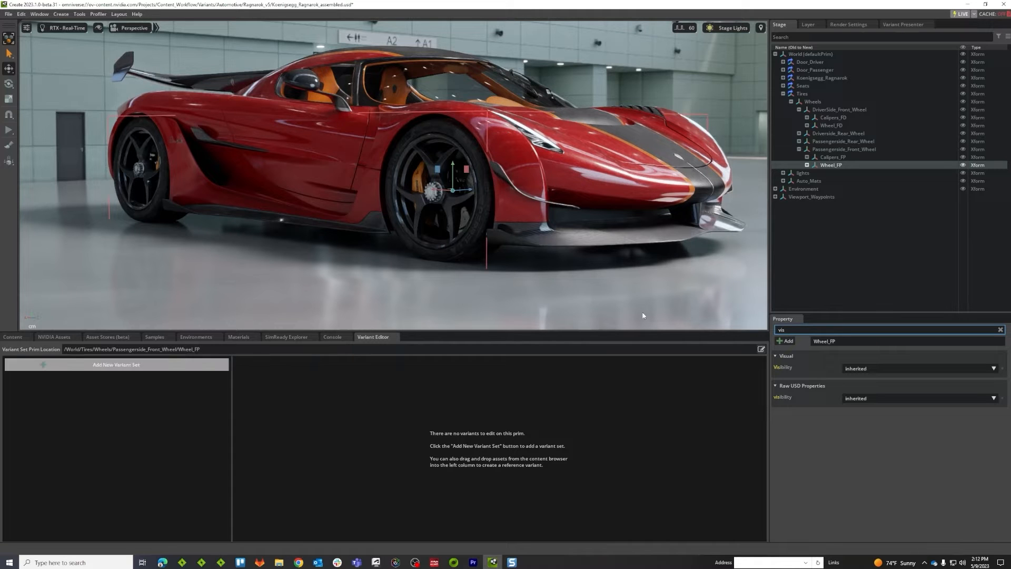
- Create variant set Rims_FP with a Rim1 variant targeting rim1_fp, rim2_fp and rim3_fp
click(116, 365)
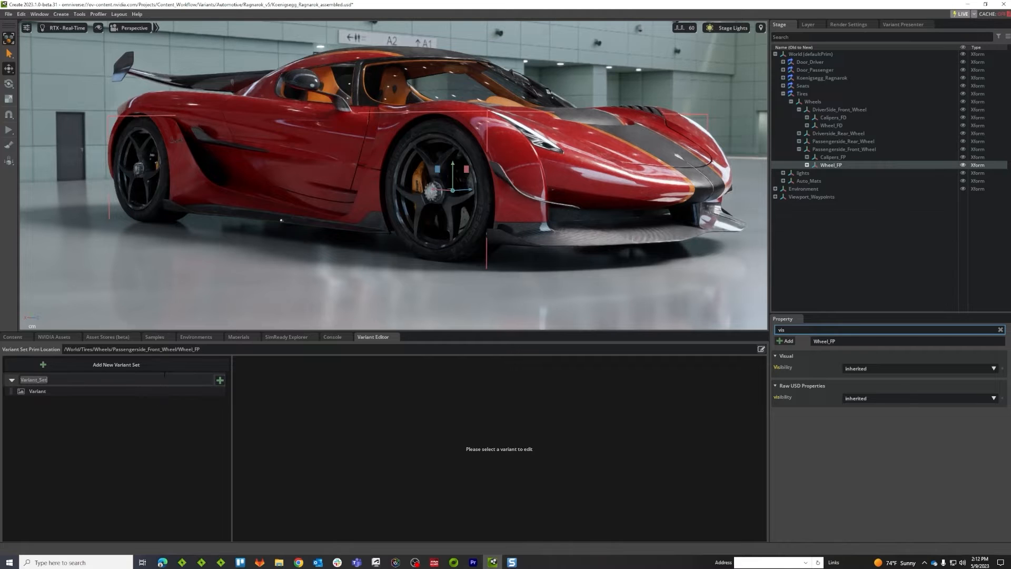
text(Rims_FP)
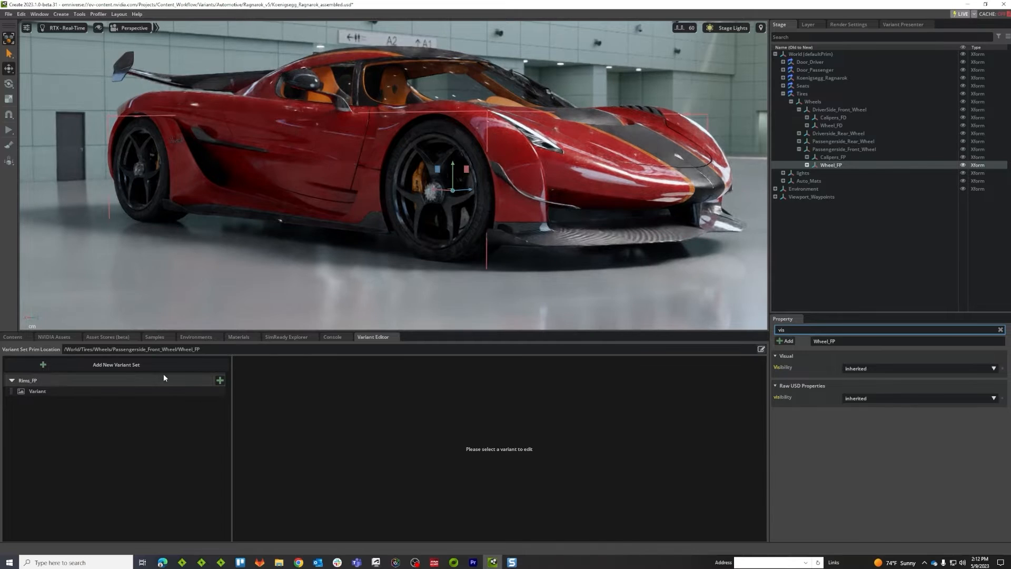
right_click(37, 390)
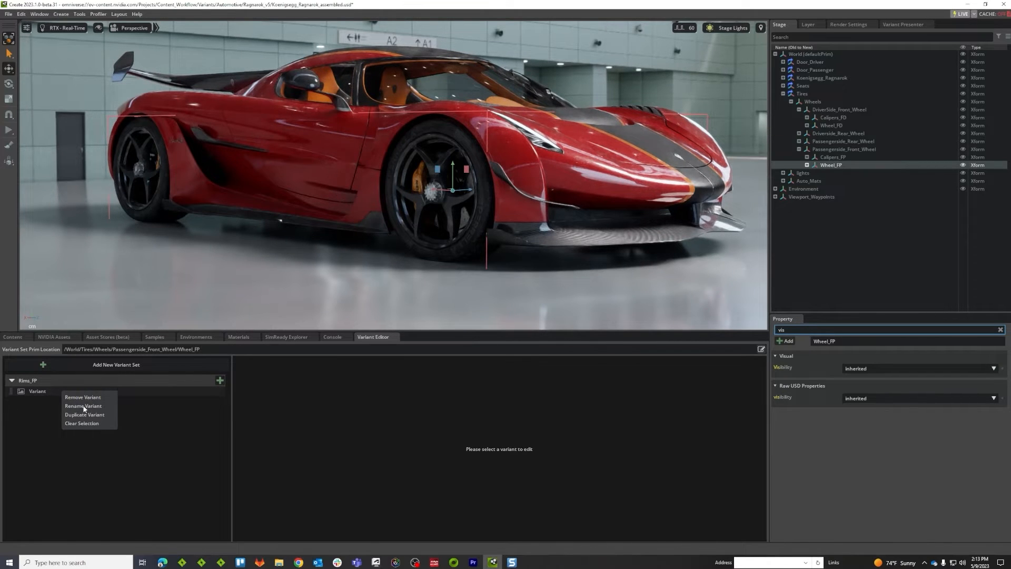
click(83, 406)
text(Rim1)
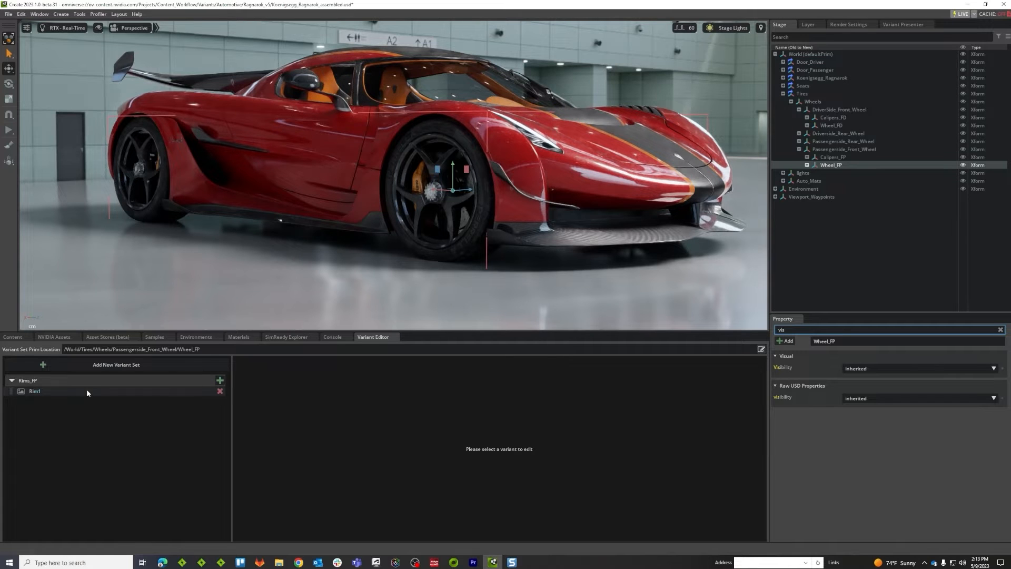
click(35, 391)
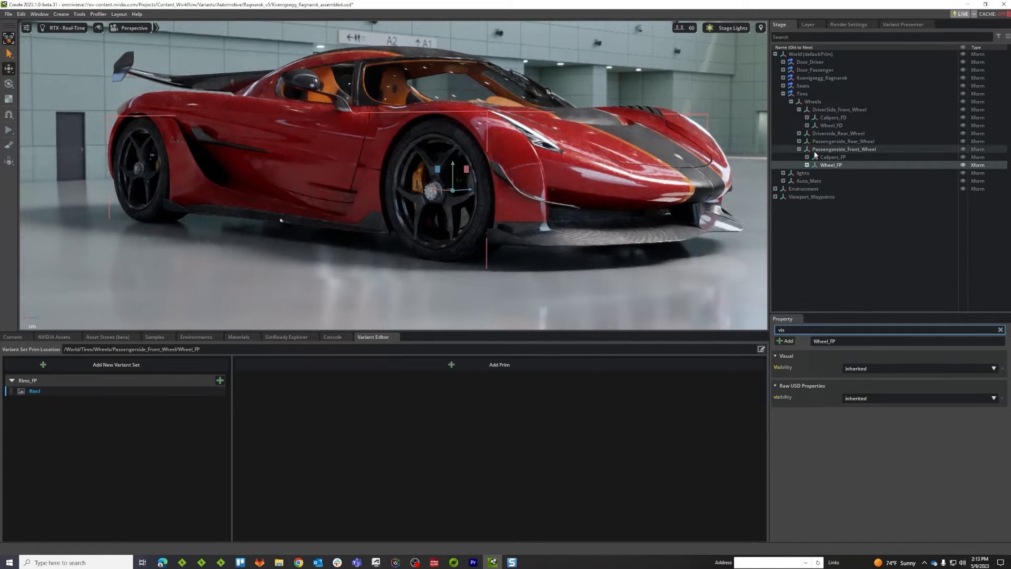
click(806, 165)
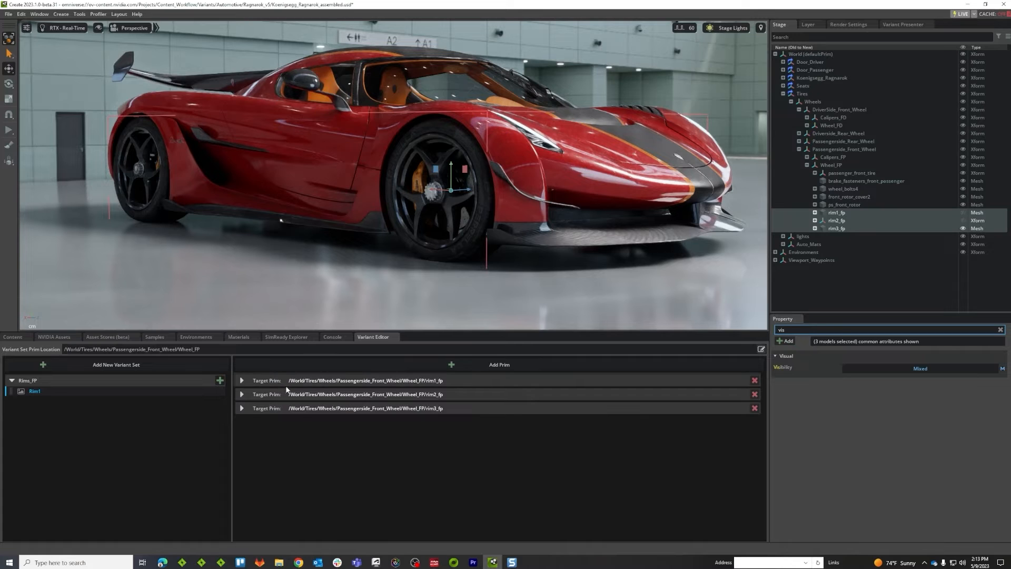
- Add a visibility property override on rim1_fp within the Rim1 variant
click(242, 394)
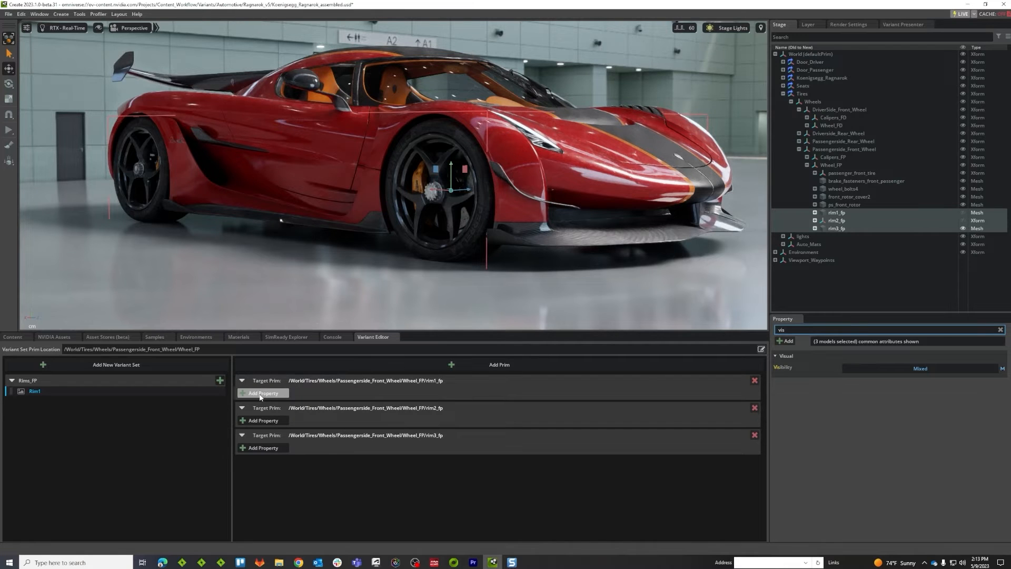
click(262, 393)
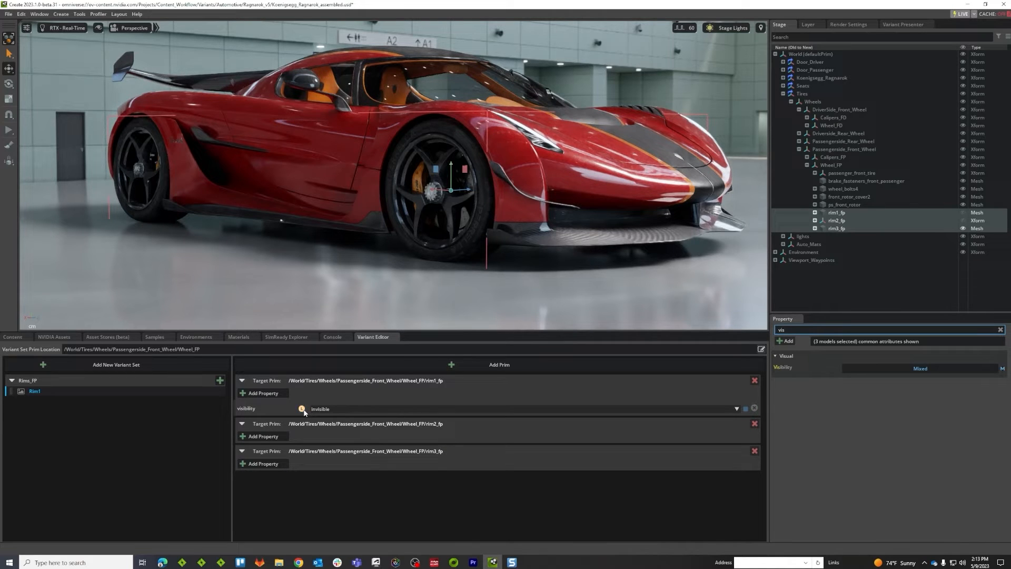
mouse_move(300, 409)
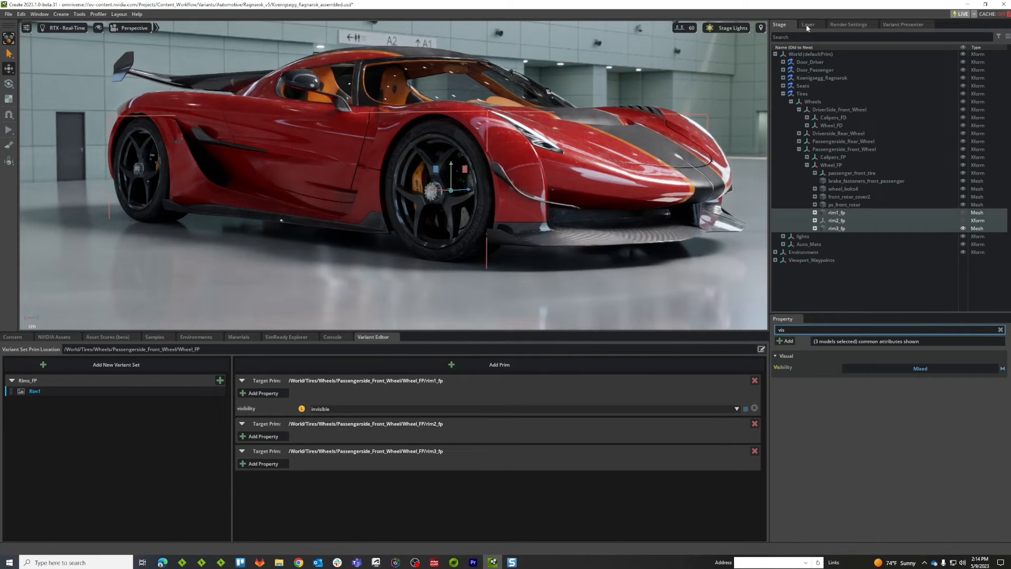
- Set rim1_fp's visibility override in Rim1 to inherited so the rim shows
click(808, 24)
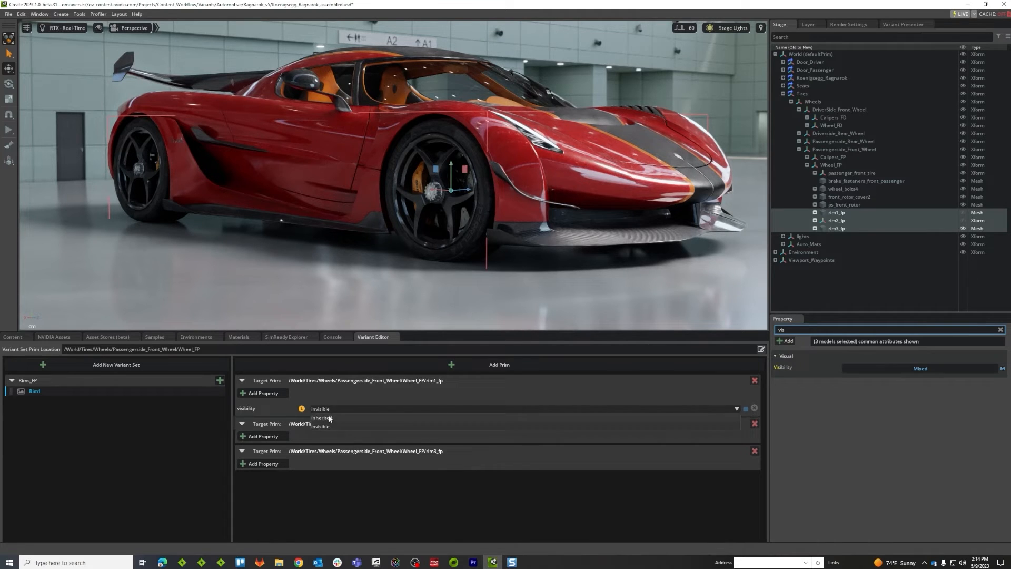
click(321, 417)
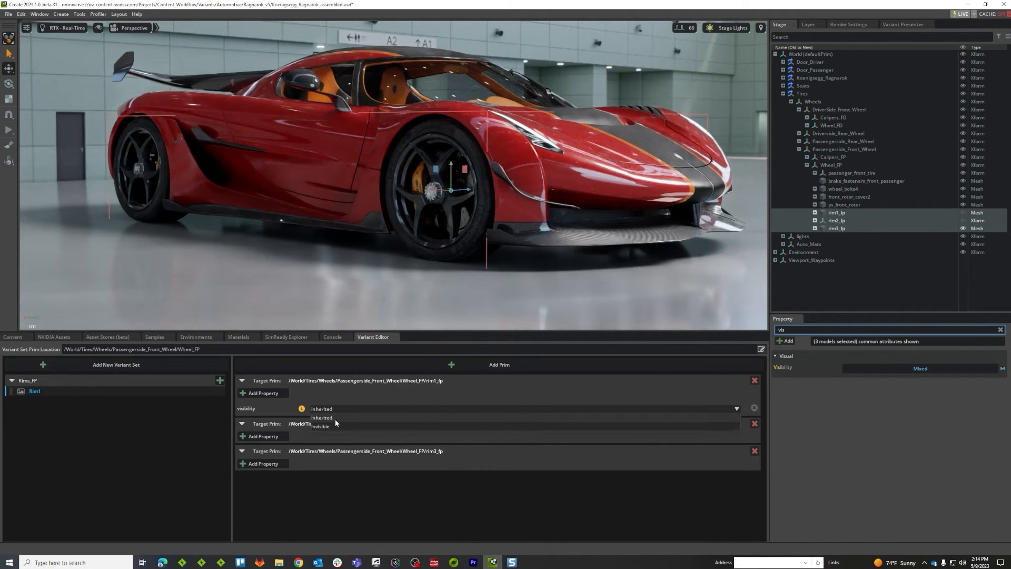
click(320, 417)
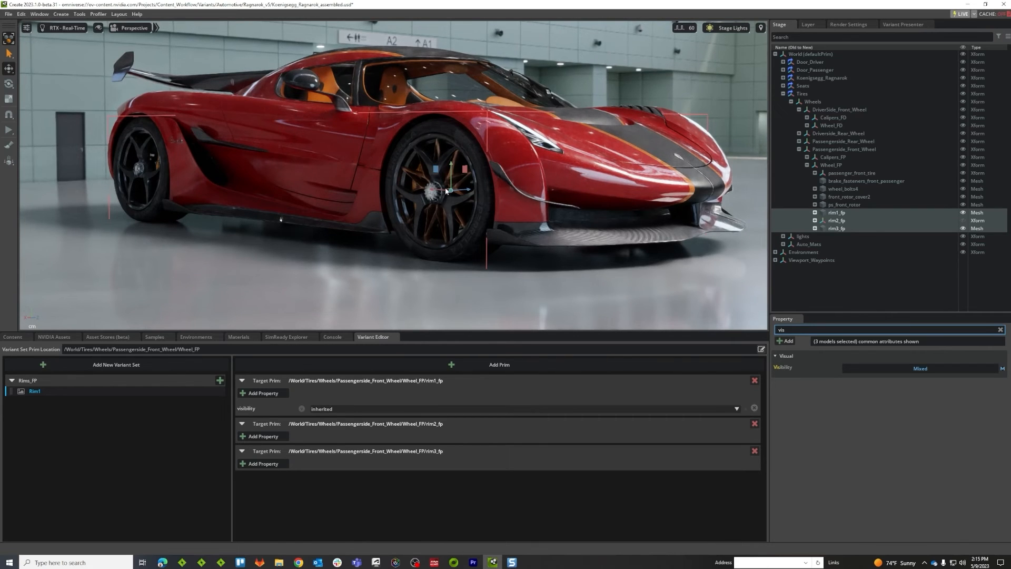
mouse_move(262, 436)
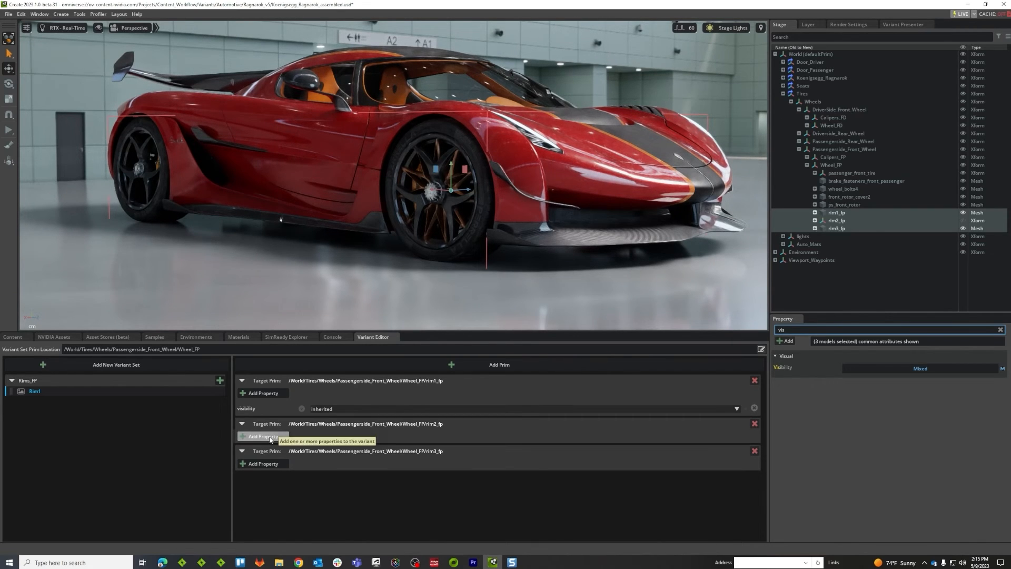
- Add visibility overrides on rim2_fp and rim3_fp and set them invisible
click(262, 436)
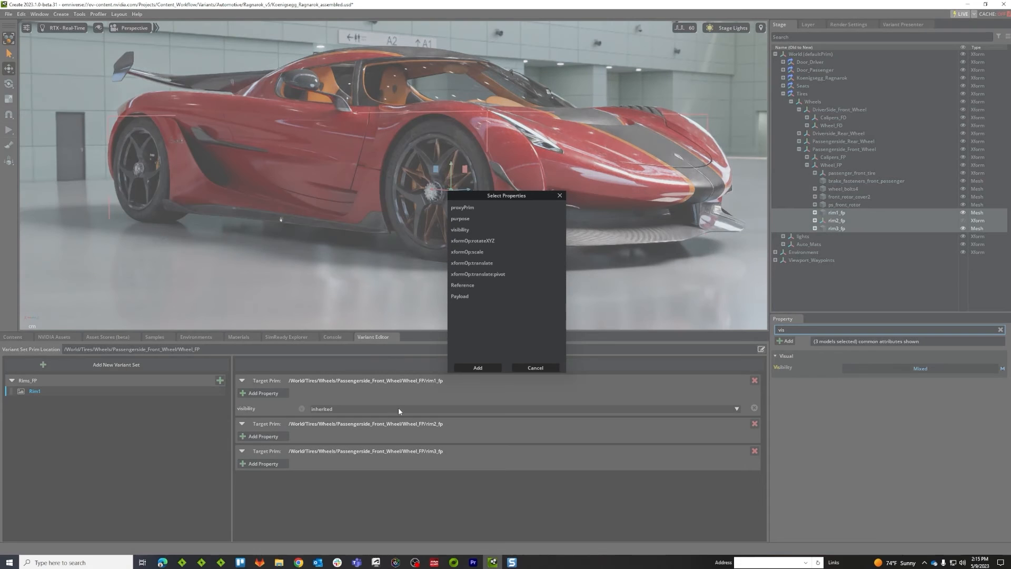
click(460, 228)
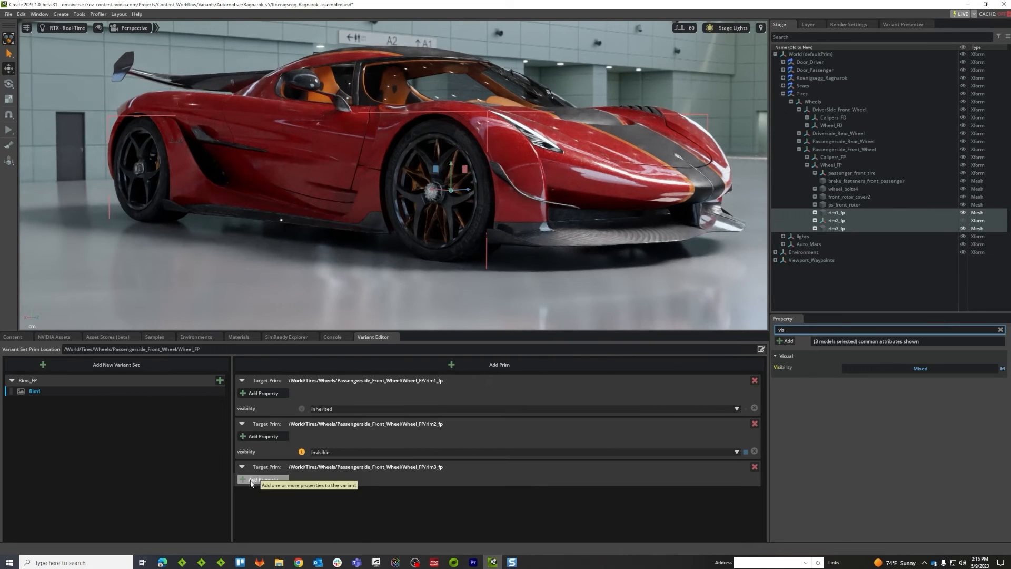
click(263, 479)
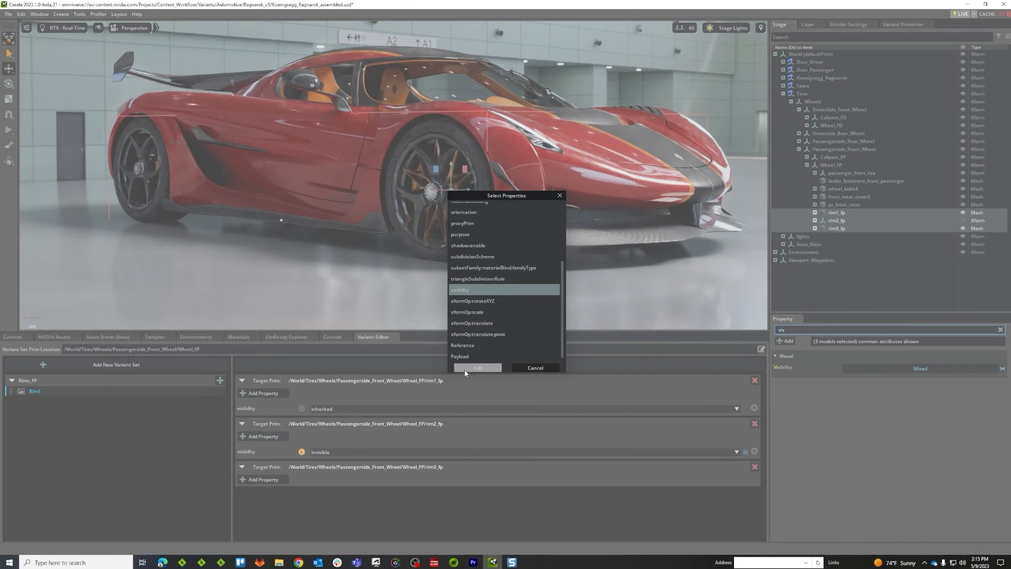
click(477, 367)
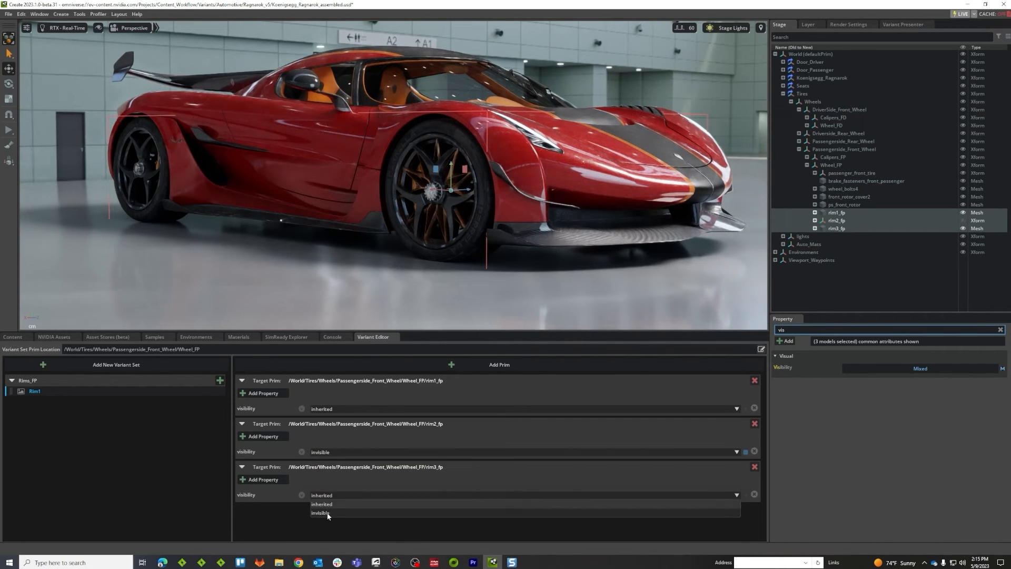
click(320, 513)
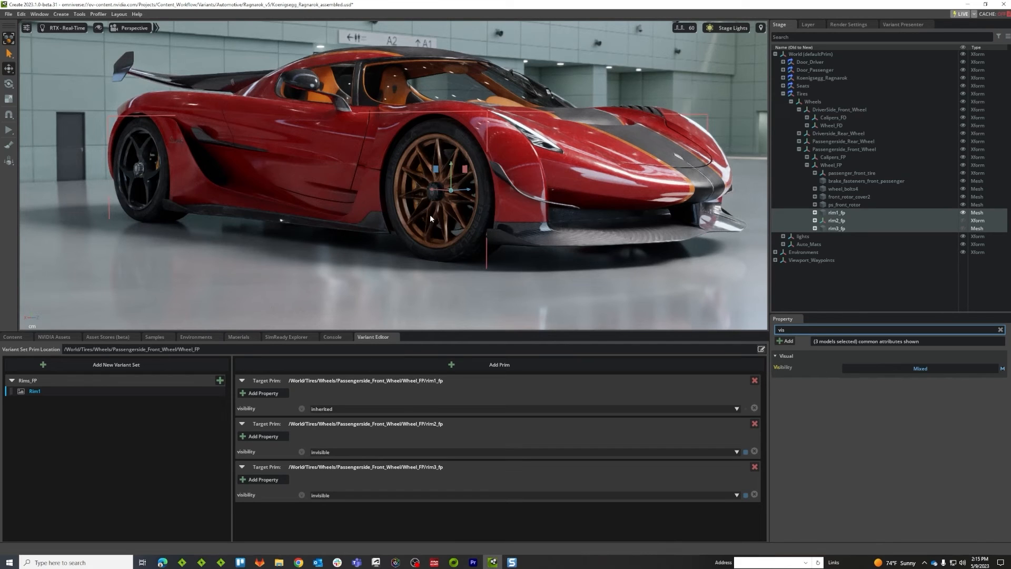
mouse_move(499, 195)
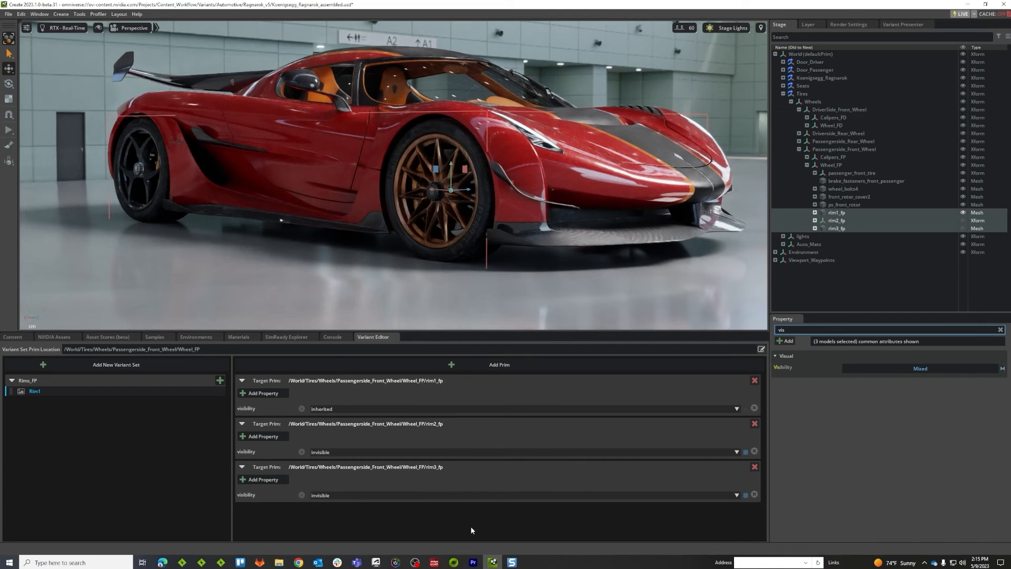
mouse_move(480, 516)
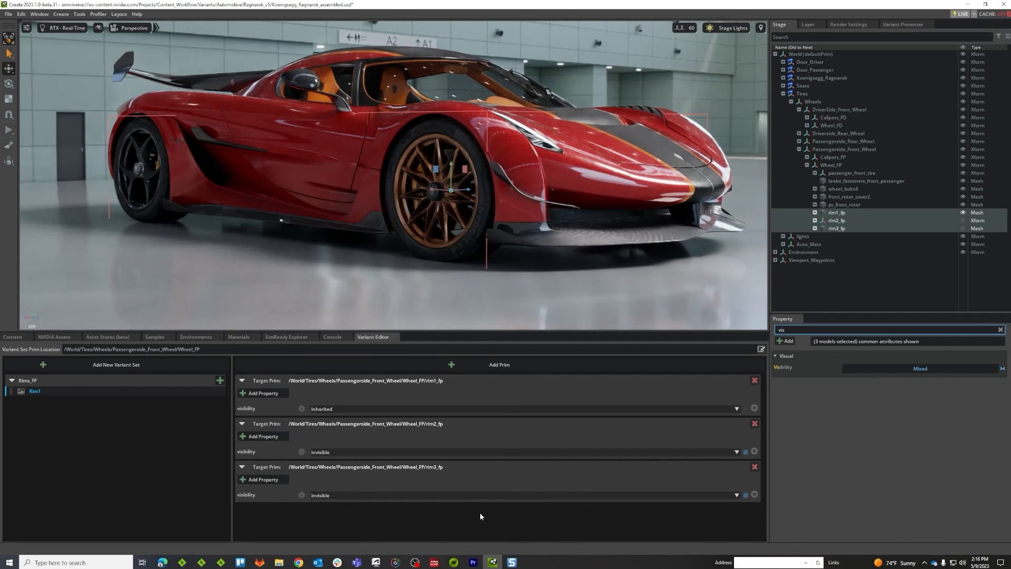
mouse_move(187, 434)
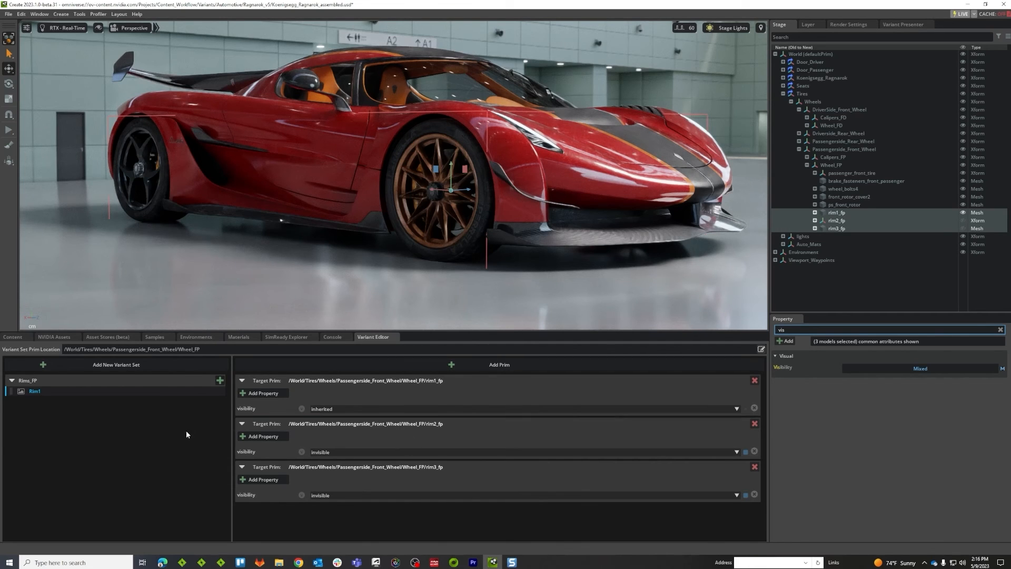